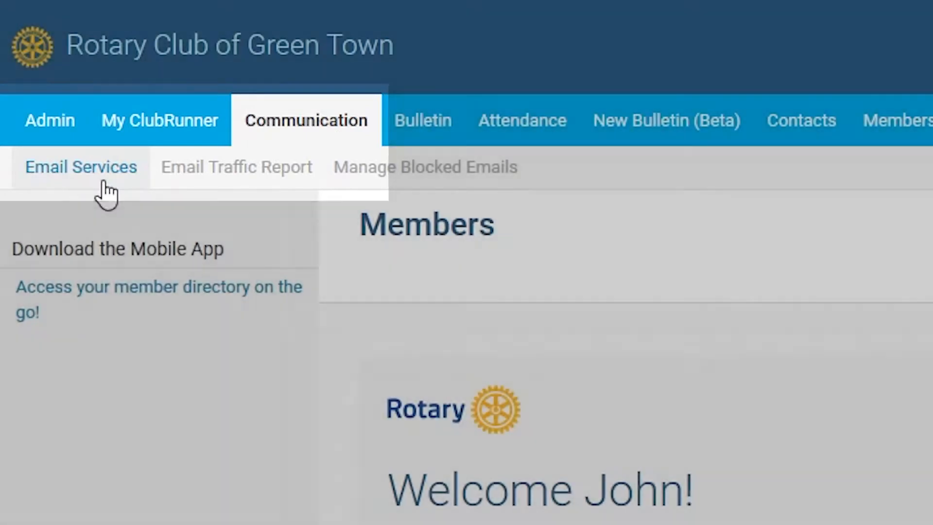
Go to Email Services and open Edit Custom Distribution Lists.
{"action": "left_click", "coordinate": [80, 167]}
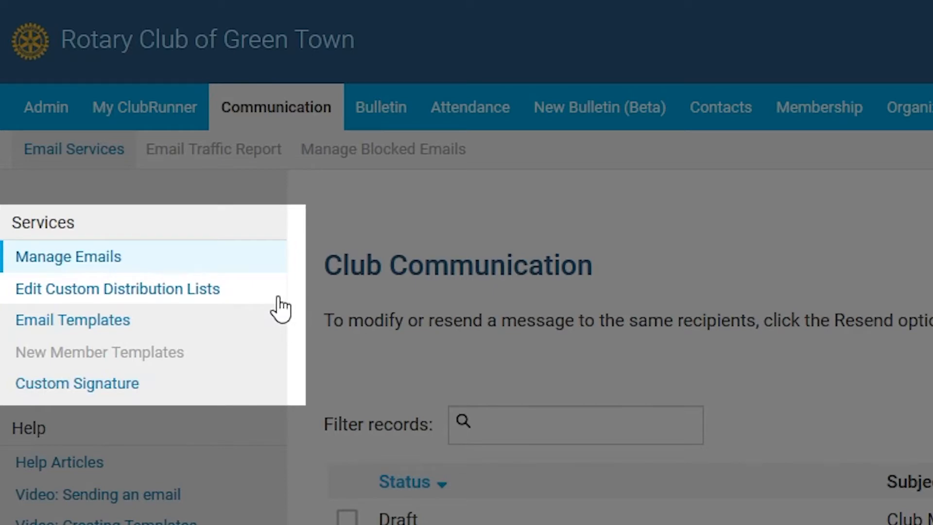
{"action": "left_click", "coordinate": [116, 288]}
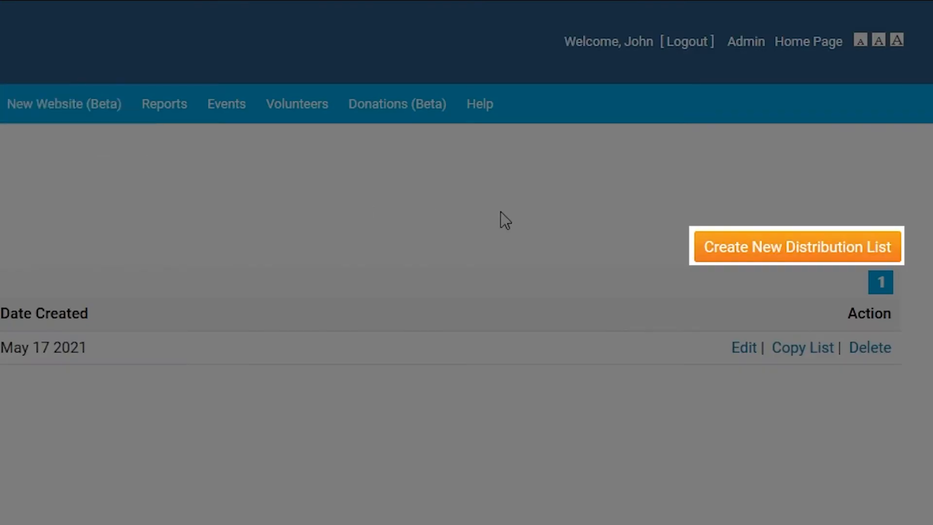
Create a new distribution list named 'Events Planning Committee'.
{"action": "left_click", "coordinate": [796, 247]}
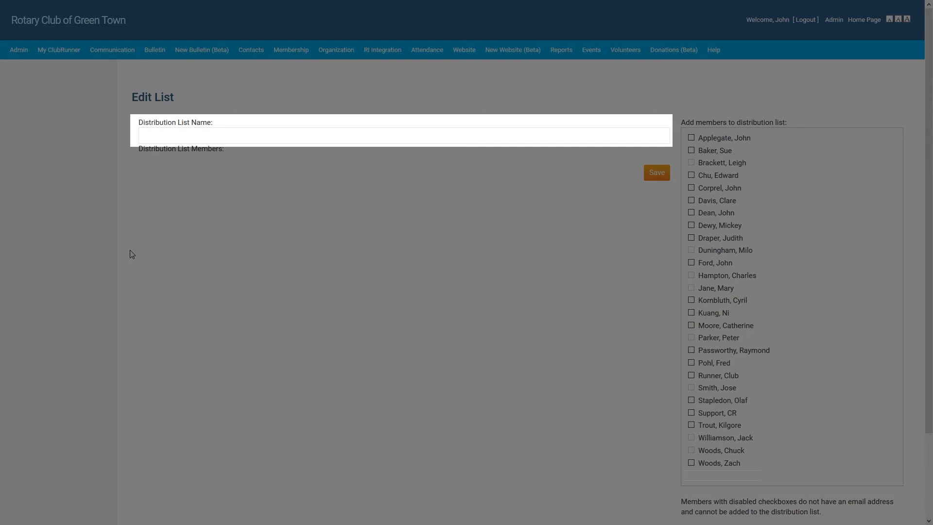
{"action": "type", "text": "Events Planning Committee"}
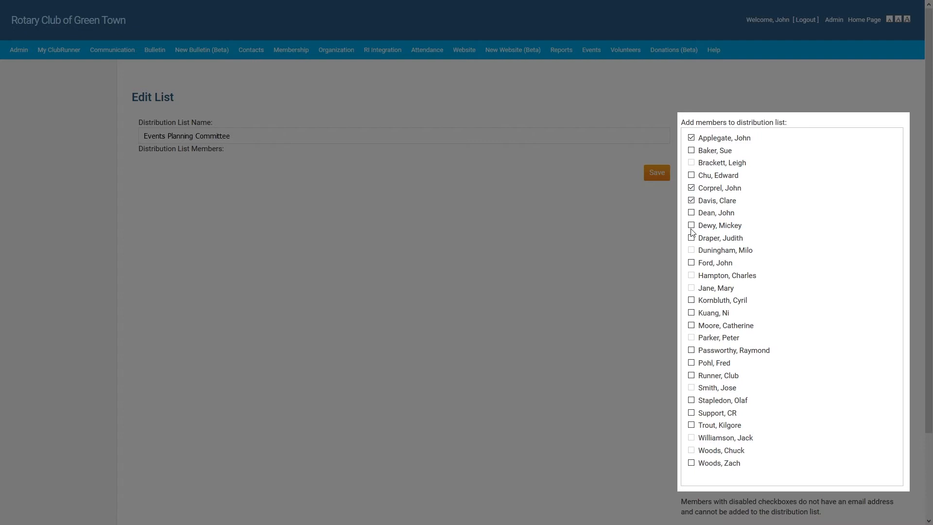
{"action": "left_click", "coordinate": [691, 238]}
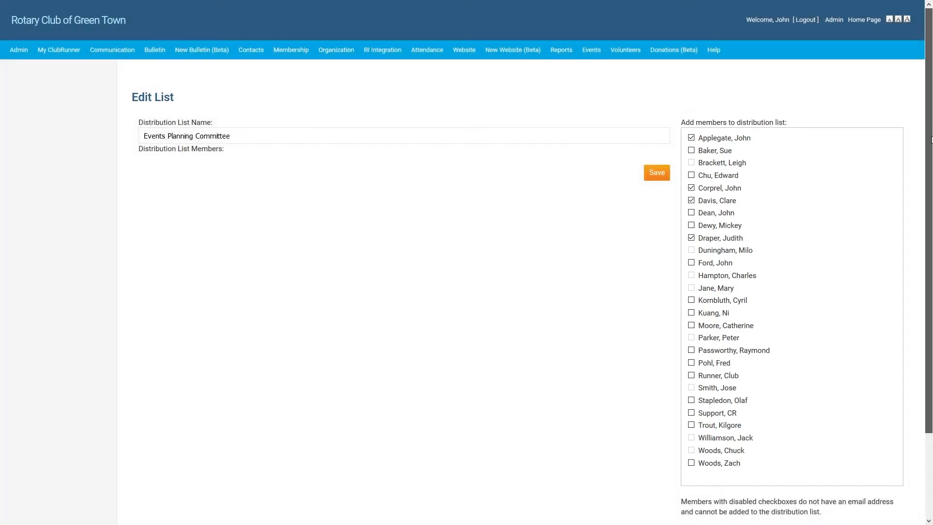
{"action": "scroll", "scroll_direction": "down", "scroll_amount": 3}
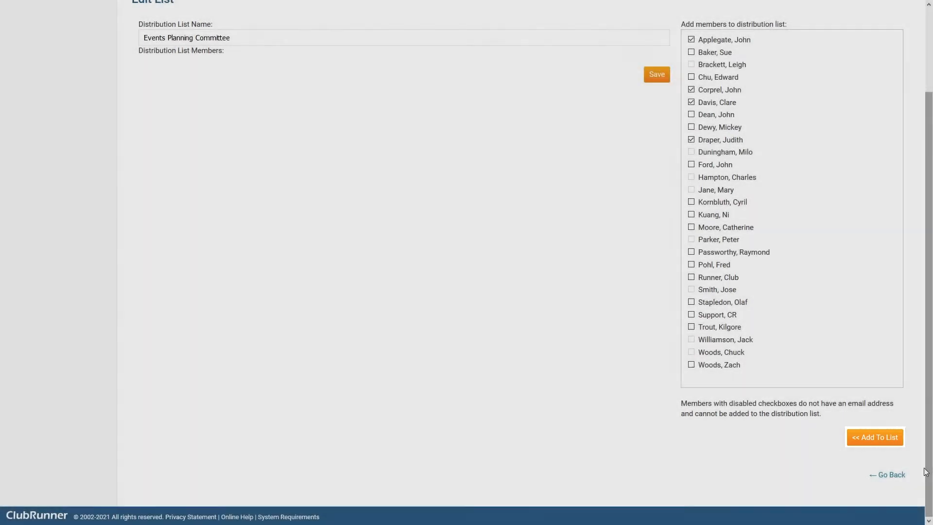
{"action": "left_click", "coordinate": [874, 437]}
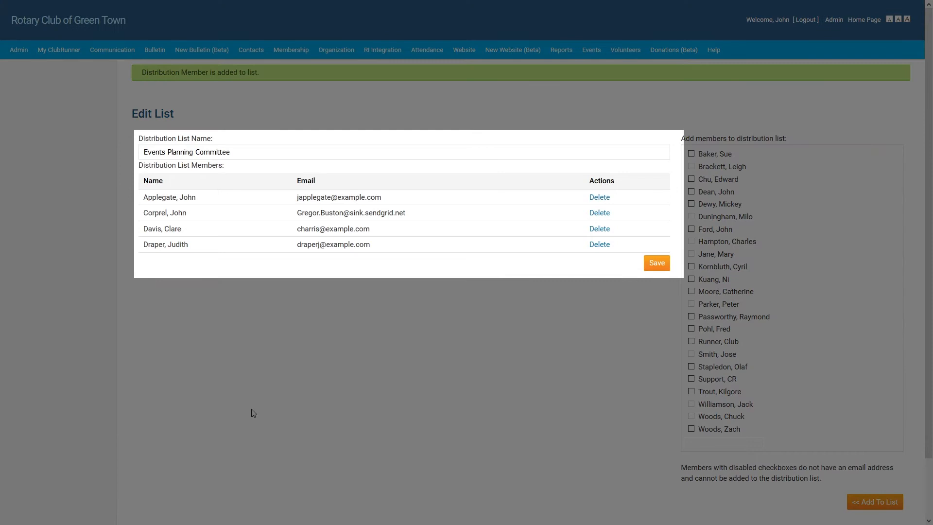
{"action": "mouse_move", "coordinate": [580, 292]}
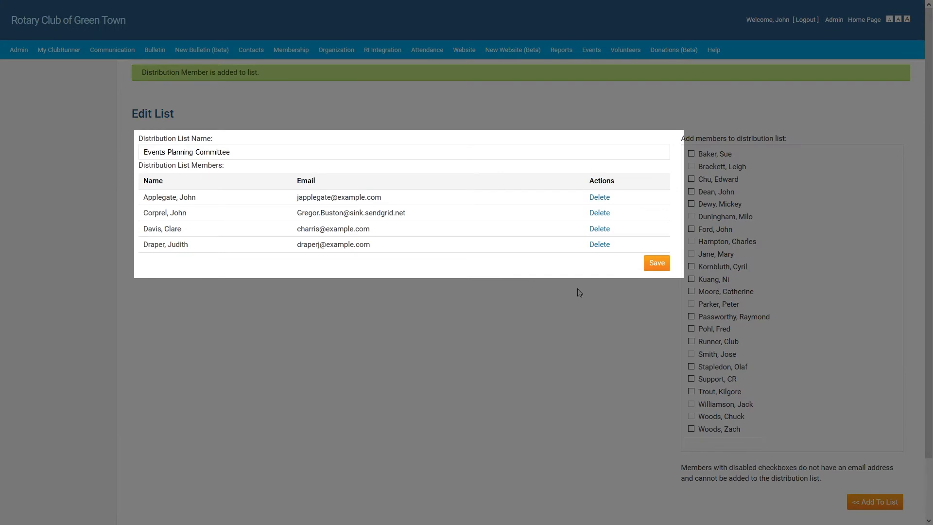
{"action": "left_click", "coordinate": [599, 244]}
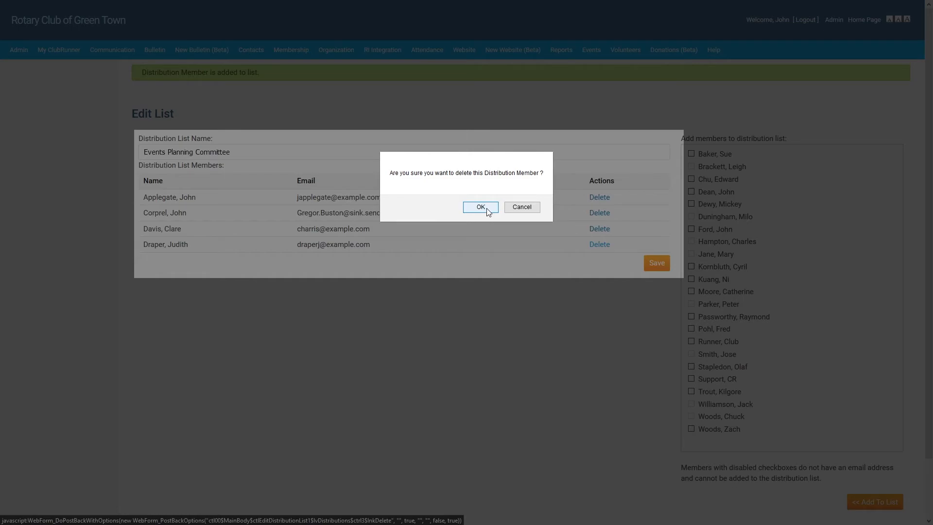
{"action": "left_click", "coordinate": [480, 207]}
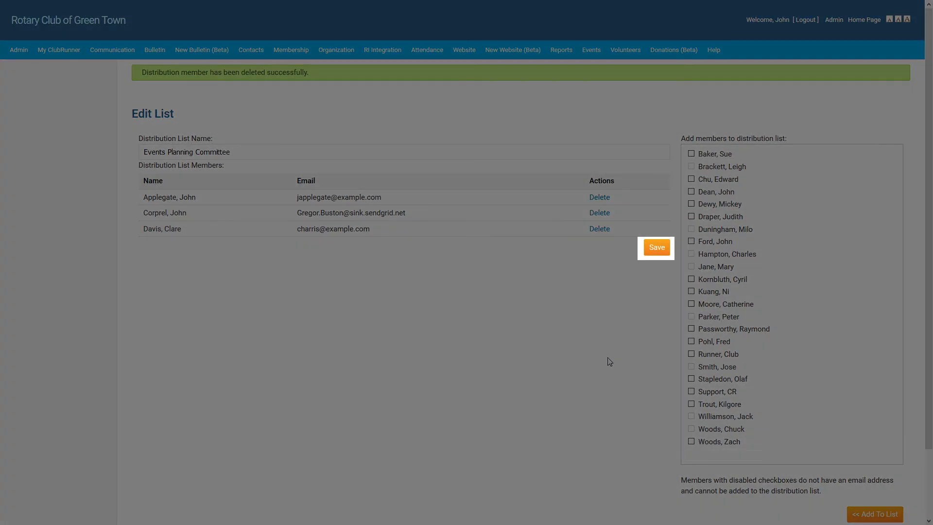
{"action": "mouse_move", "coordinate": [613, 358]}
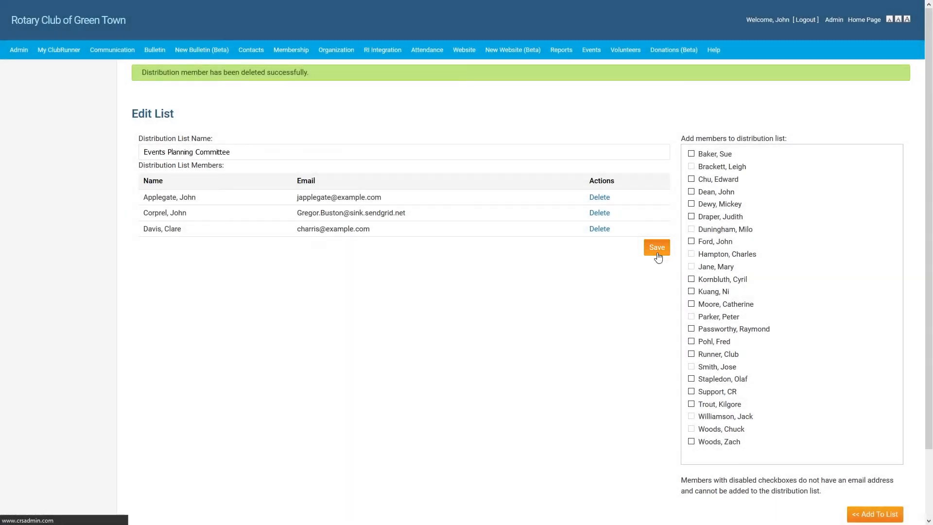
Save the Events Planning Committee list and return to Email Distribution Lists.
{"action": "left_click", "coordinate": [657, 247]}
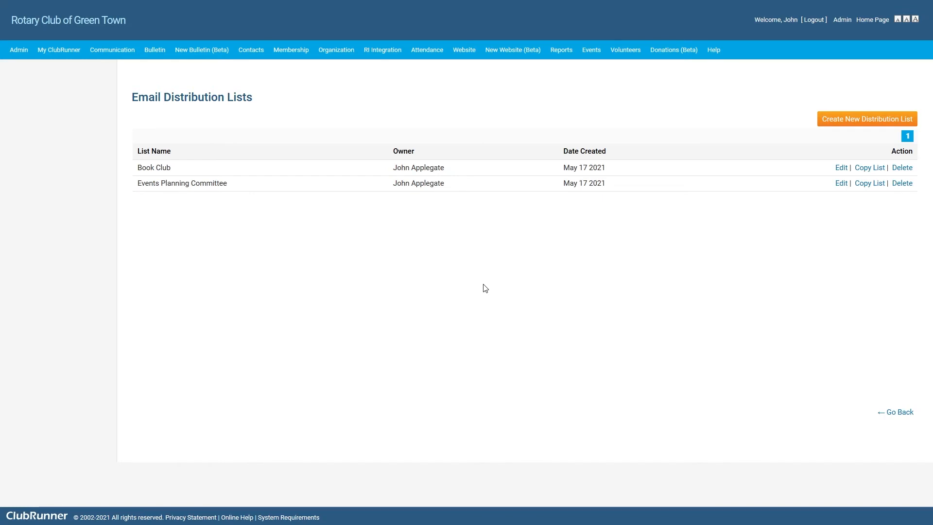
{"action": "left_click", "coordinate": [841, 183]}
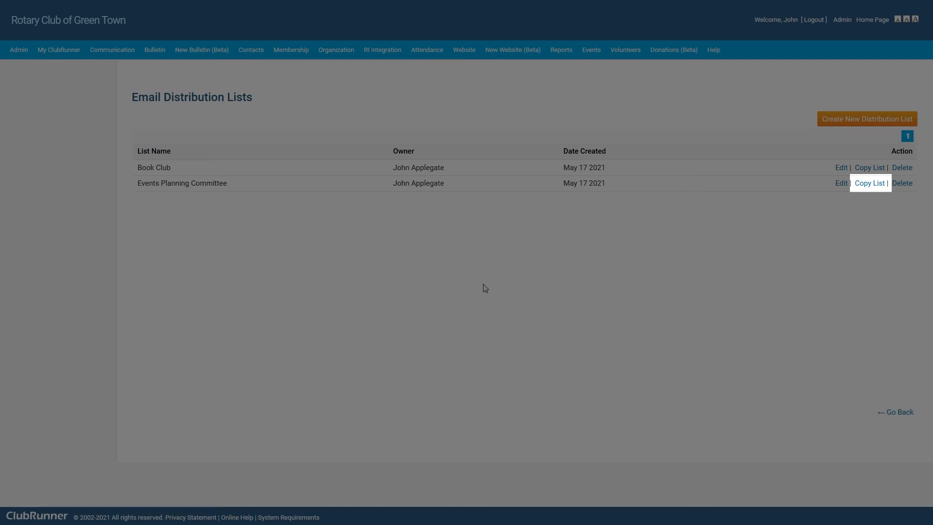
{"action": "mouse_move", "coordinate": [901, 183]}
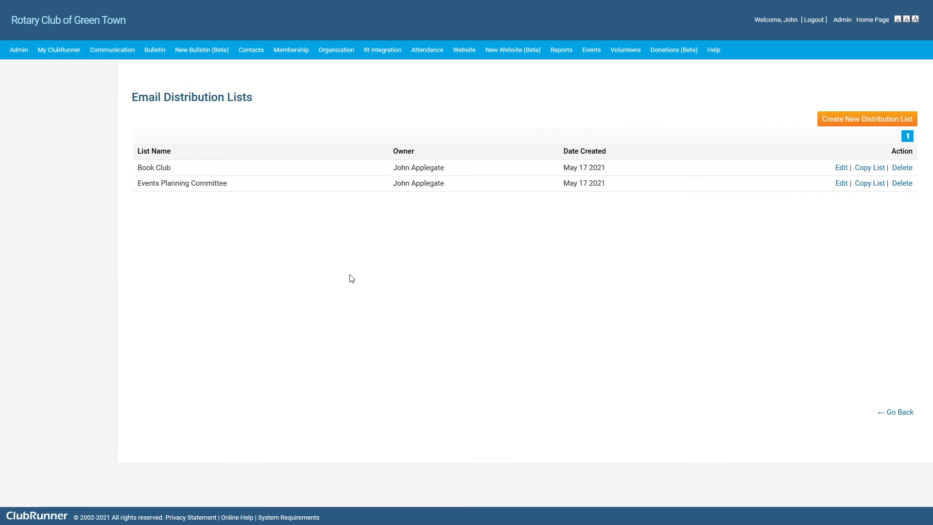
{"action": "mouse_move", "coordinate": [266, 305]}
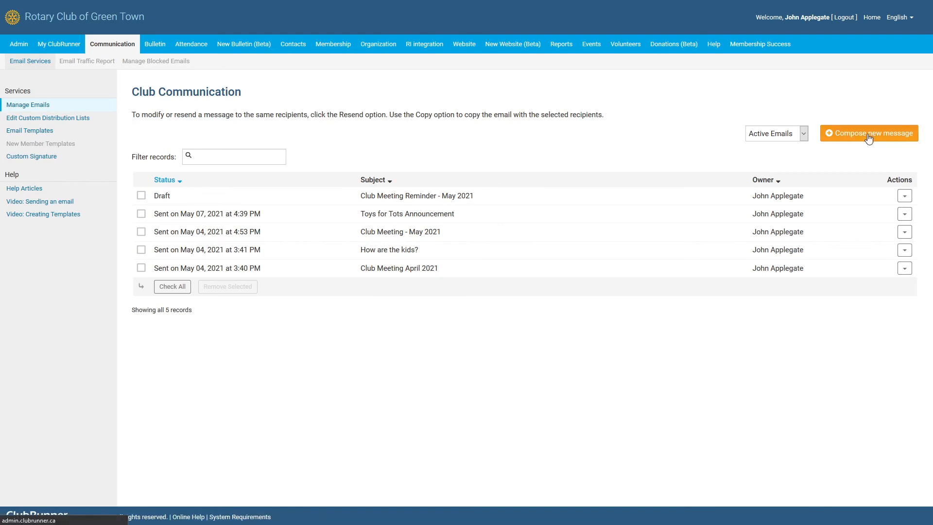
Compose a new message from the Club Communication page.
{"action": "left_click", "coordinate": [868, 133]}
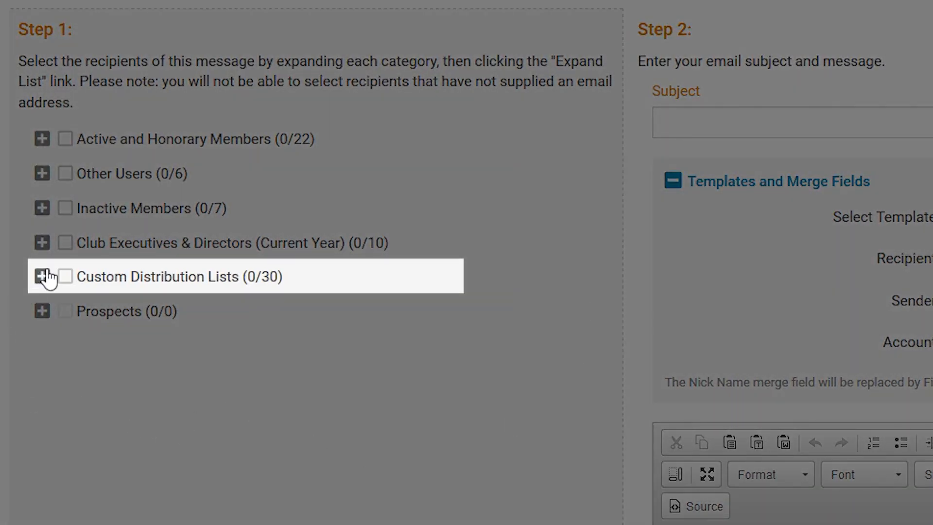
Expand Custom Distribution Lists and tick Events Planning Committee (3 members).
{"action": "left_click", "coordinate": [42, 276]}
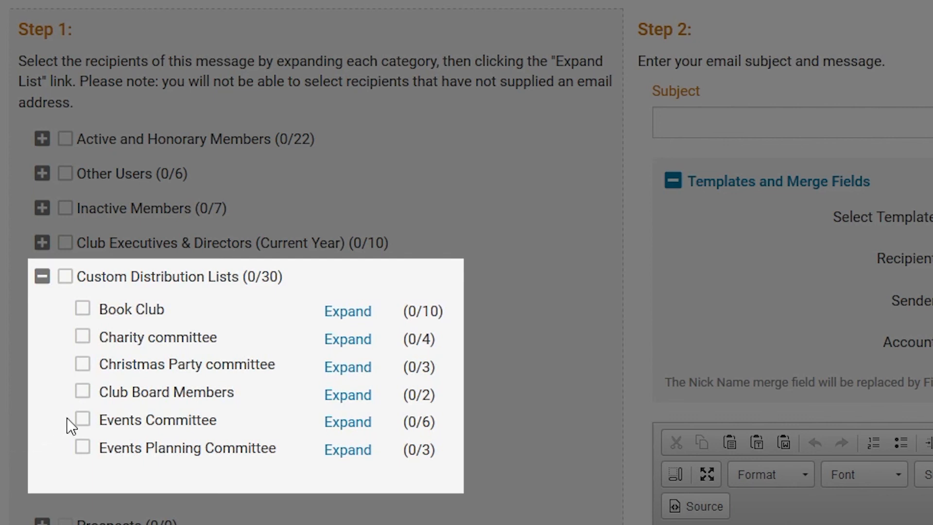
{"action": "left_click", "coordinate": [82, 447]}
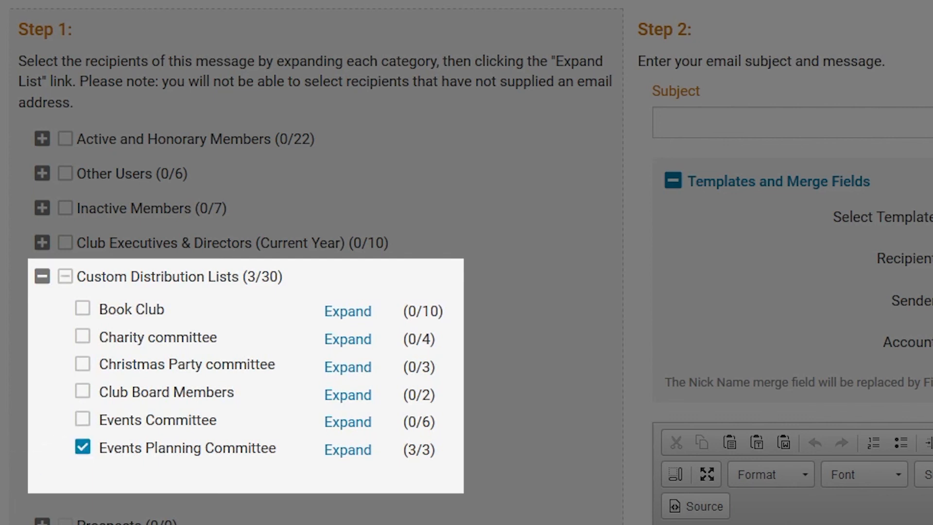